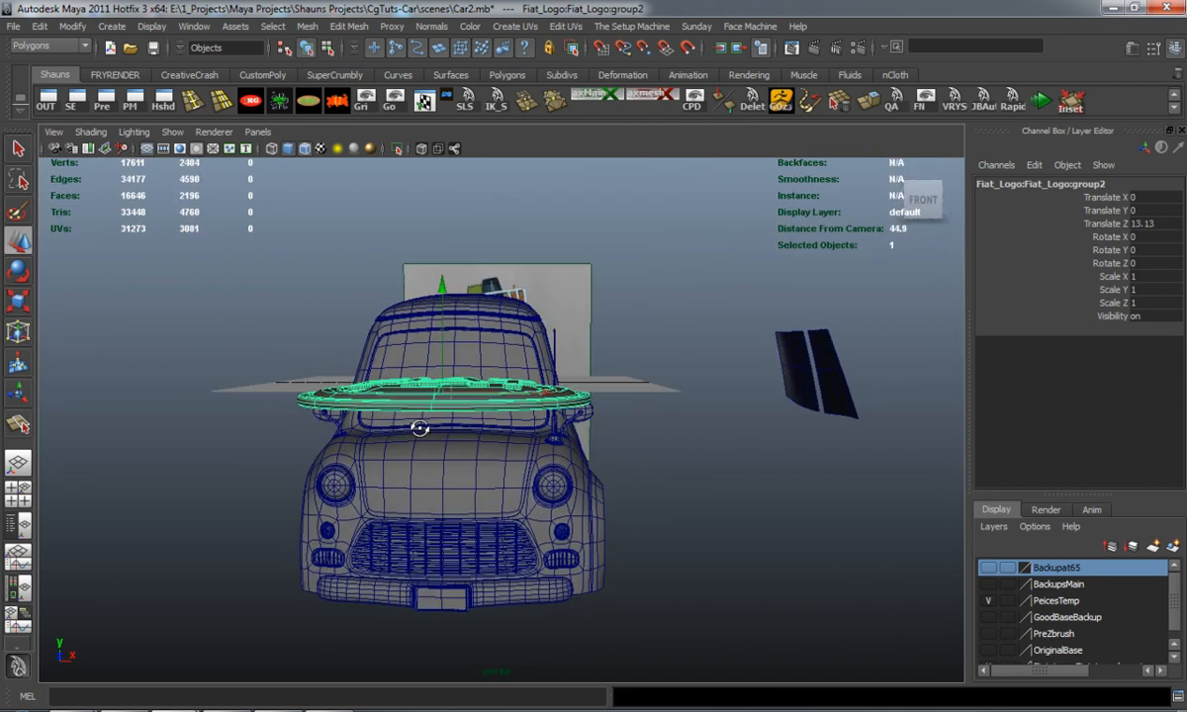
Scale the logo group to 0.071, rotate X 84 and move it onto the car's nose
{"action": "left_click_drag", "start_coordinate": [420, 427], "coordinate": [427, 455]}
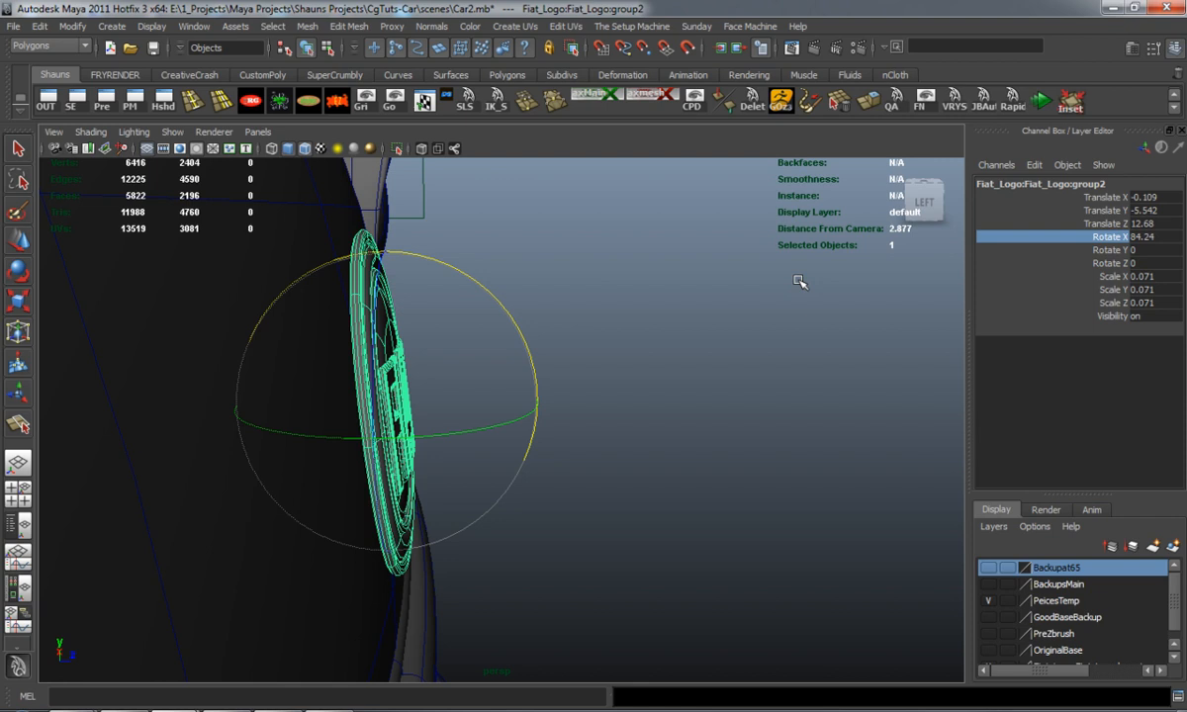
{"action": "left_click_drag", "start_coordinate": [801, 282], "coordinate": [727, 272]}
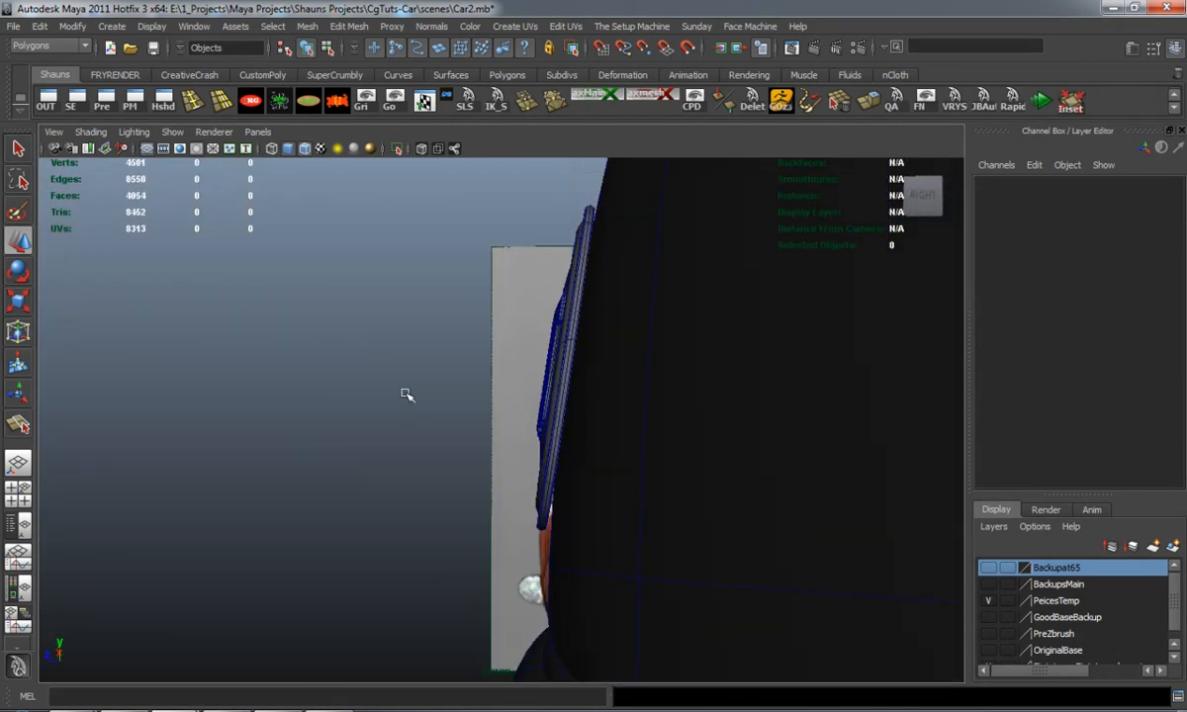
Wrap the Fiat logo in a lattice with 3×5×5 divisions
{"action": "left_click", "coordinate": [553, 442]}
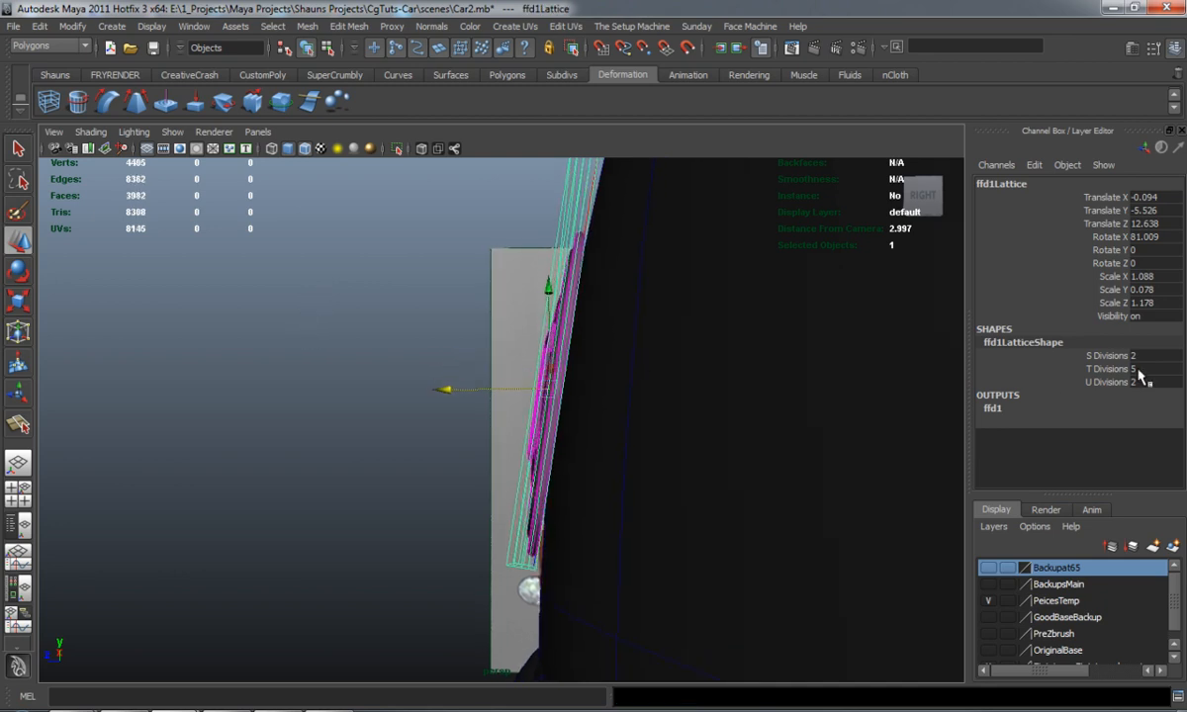
{"action": "left_click", "coordinate": [1152, 355]}
{"action": "type", "text": "3"}
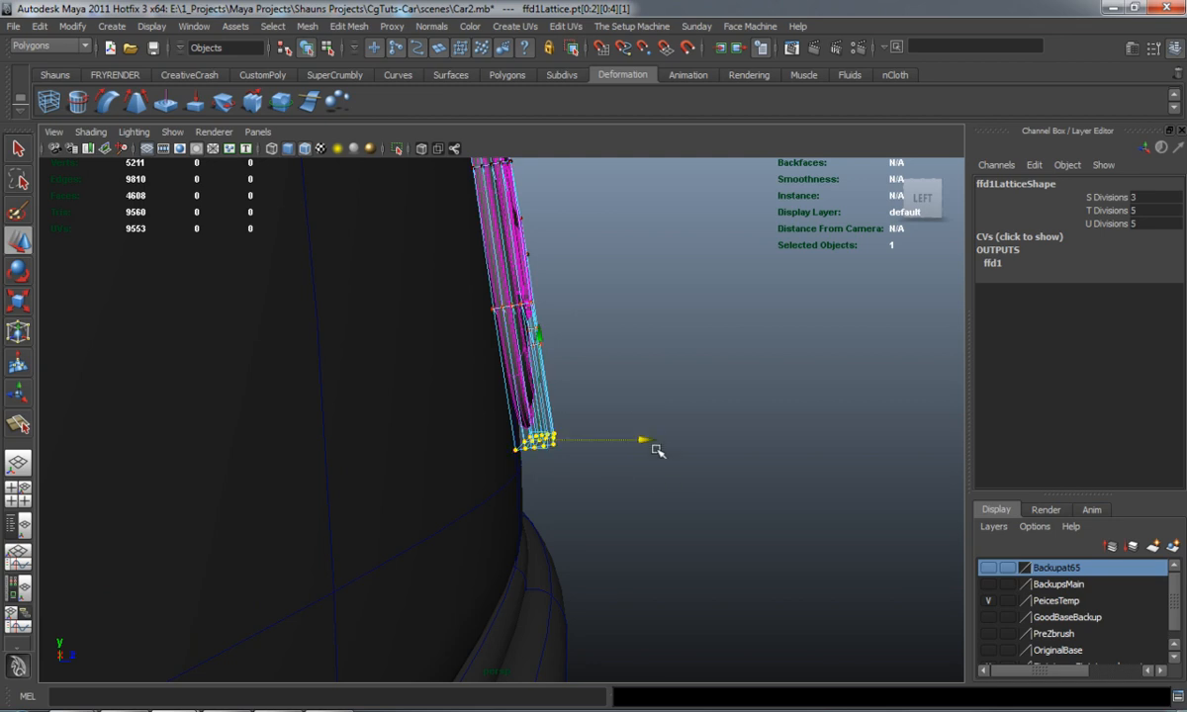
Pull the bottom lattice points back so the logo curves along the nose, then reselect the logo
{"action": "left_click_drag", "start_coordinate": [643, 438], "coordinate": [638, 441]}
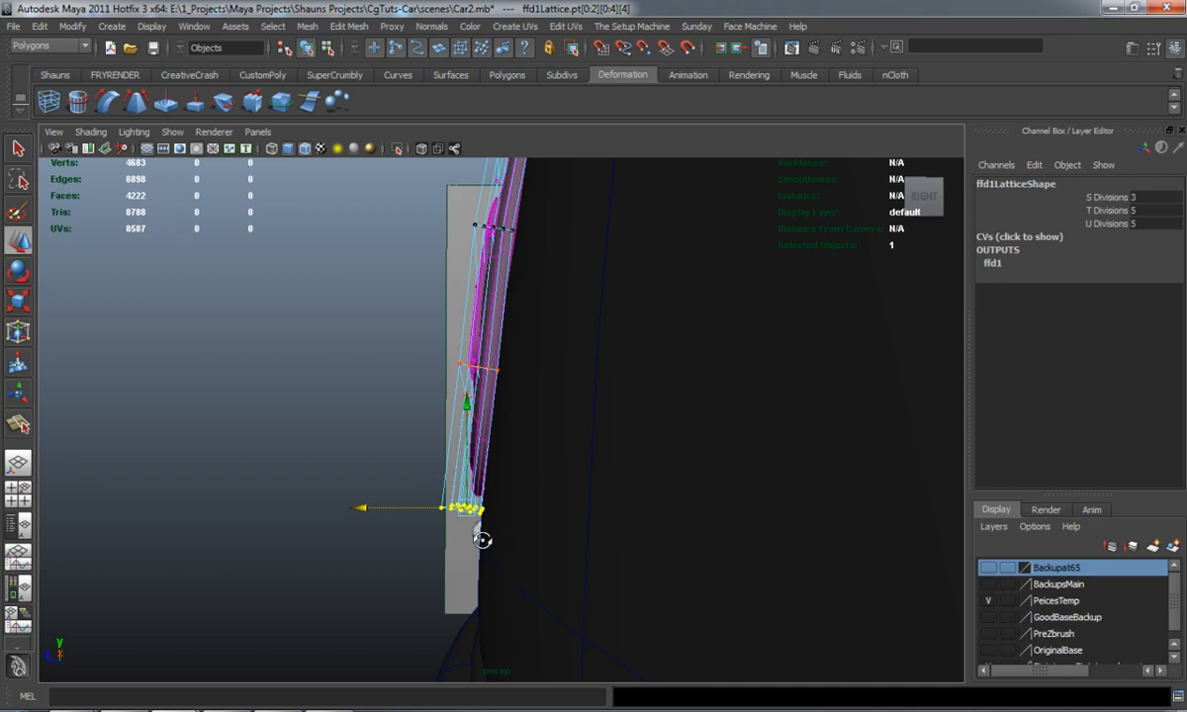
{"action": "left_click_drag", "start_coordinate": [465, 510], "coordinate": [366, 509]}
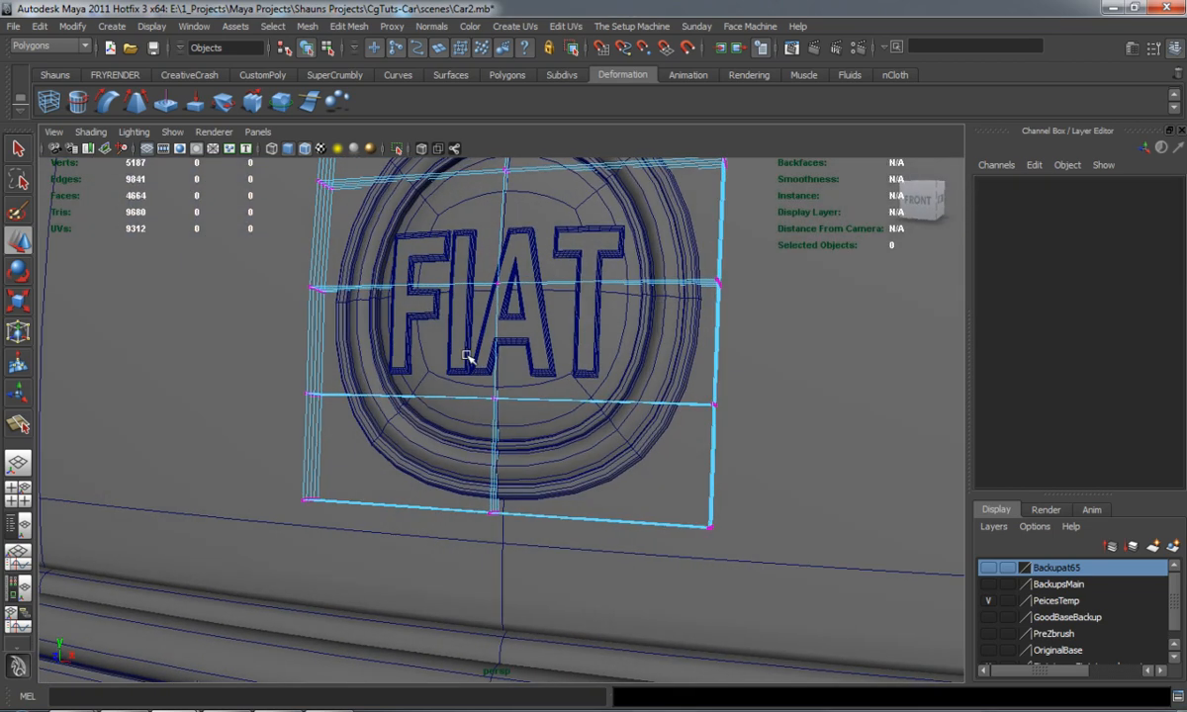
{"action": "left_click", "coordinate": [500, 287]}
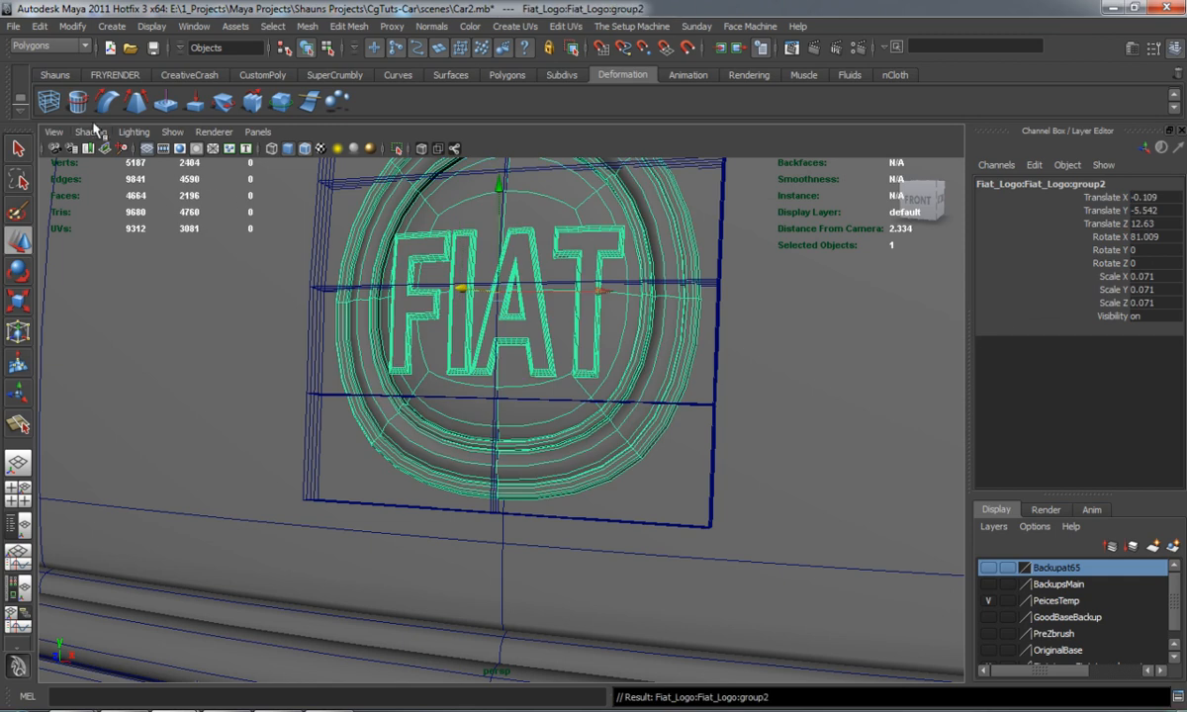